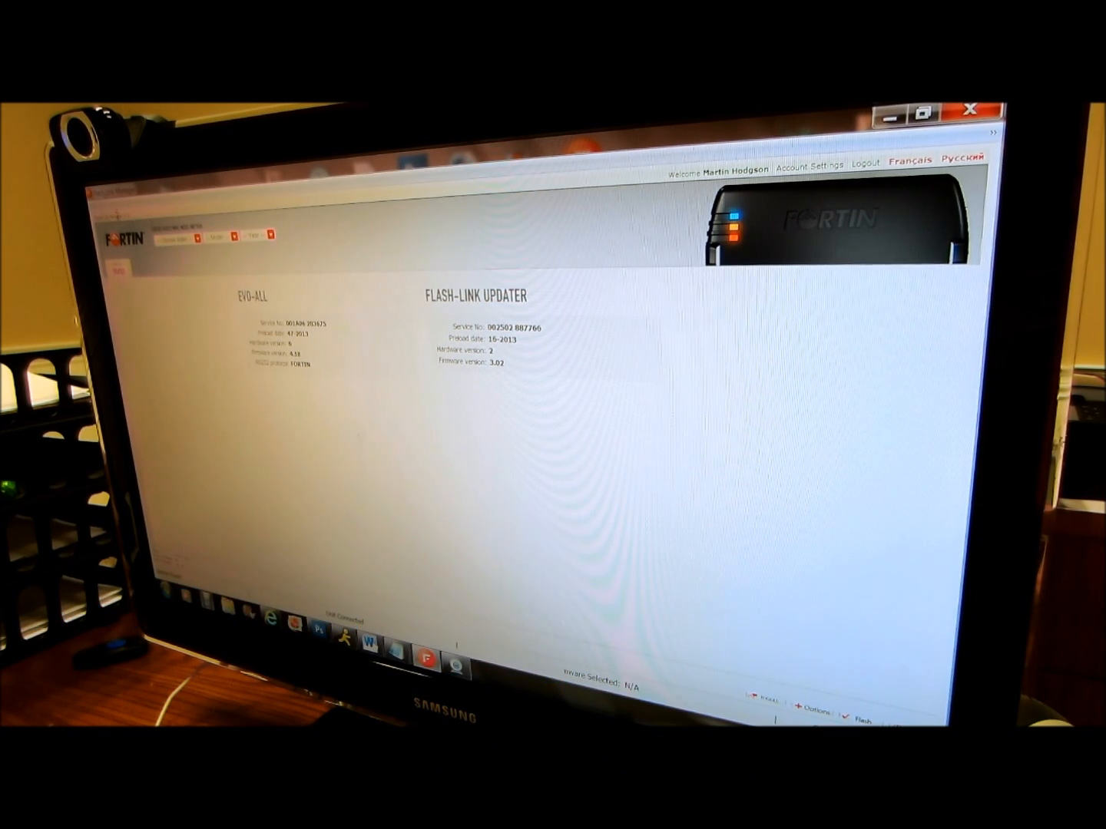
{"action": "mouse_move", "coordinate": [914, 192]}
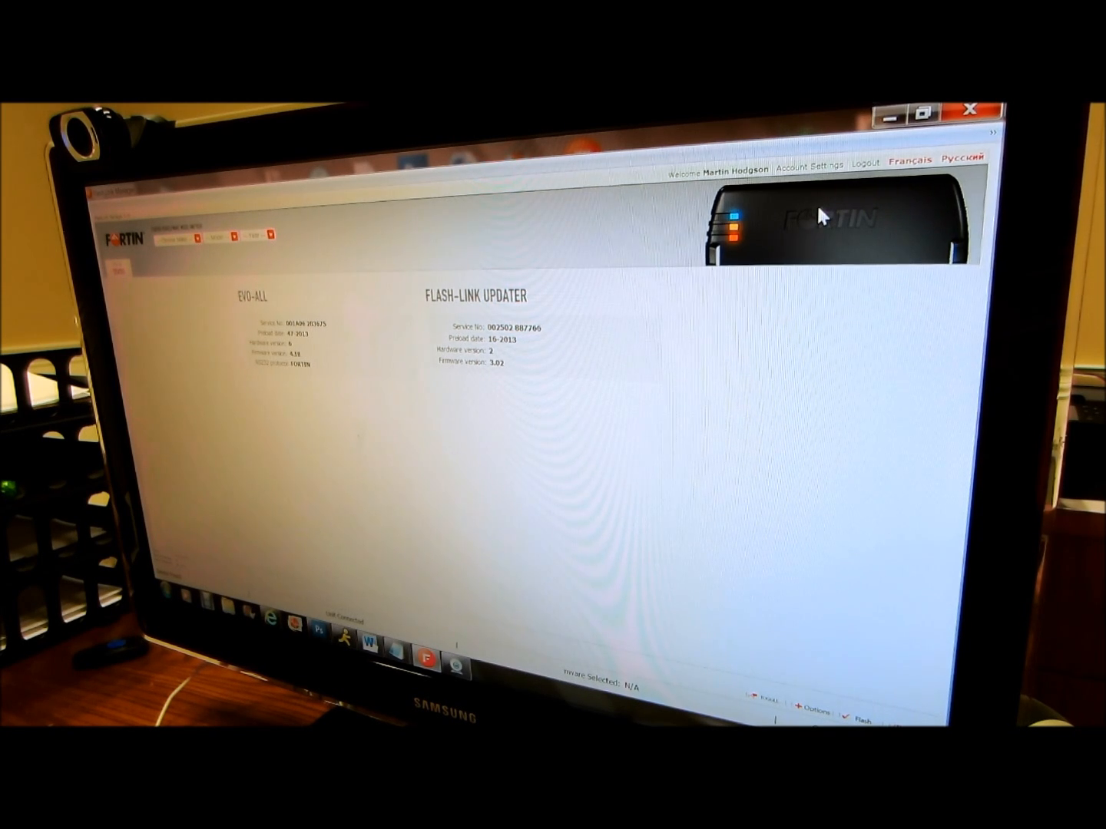
{"action": "mouse_move", "coordinate": [775, 238]}
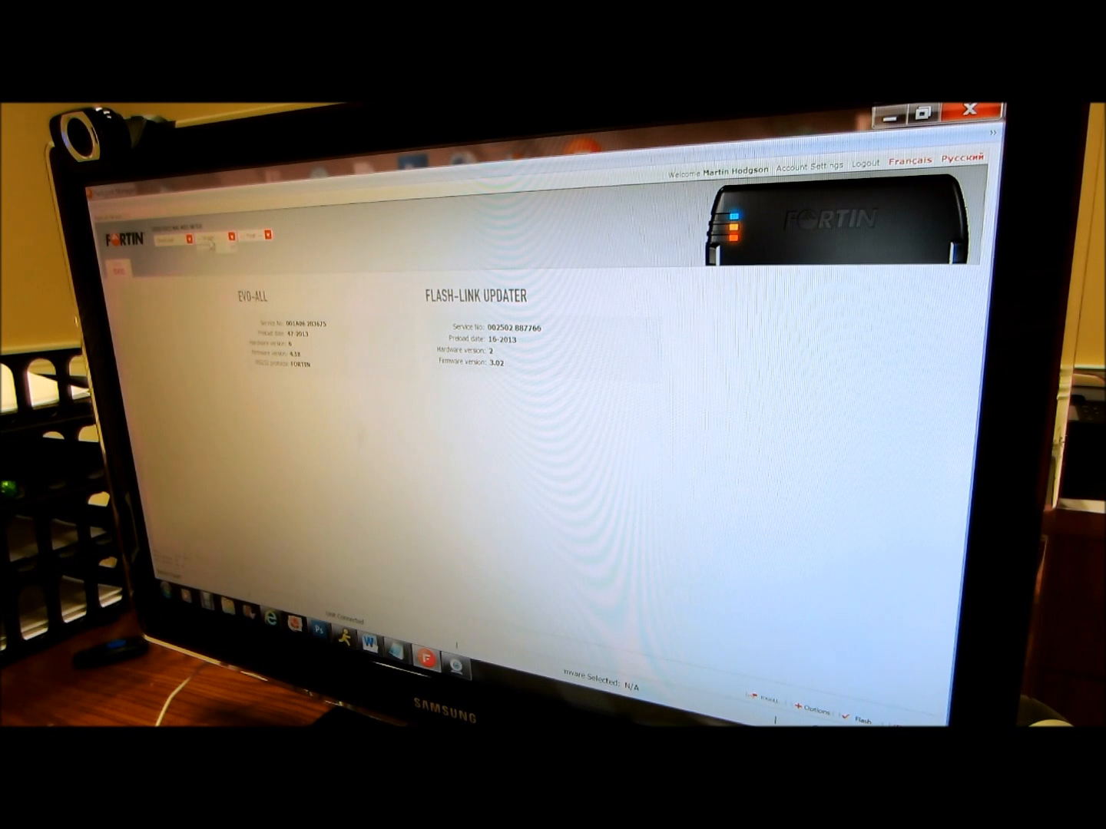
- Choose 2007 as the Tahoe's year and view the installation notes page
{"action": "left_click", "coordinate": [223, 240]}
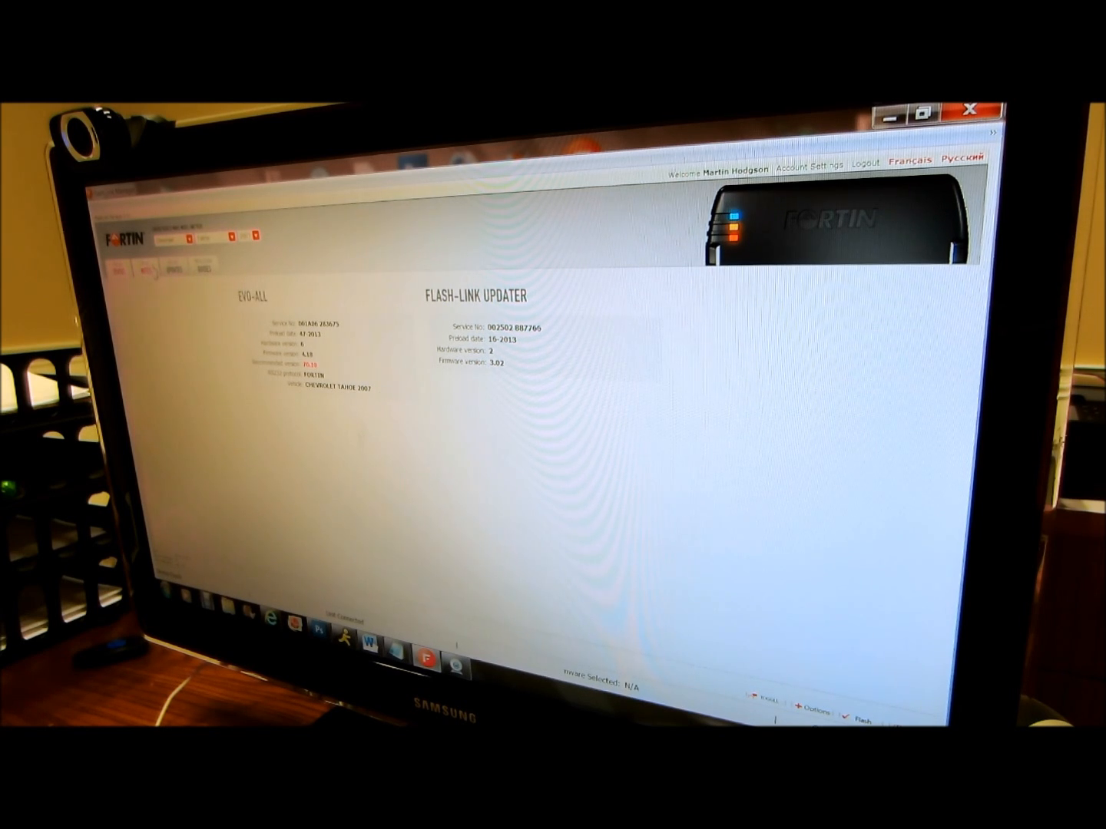
{"action": "left_click", "coordinate": [145, 268]}
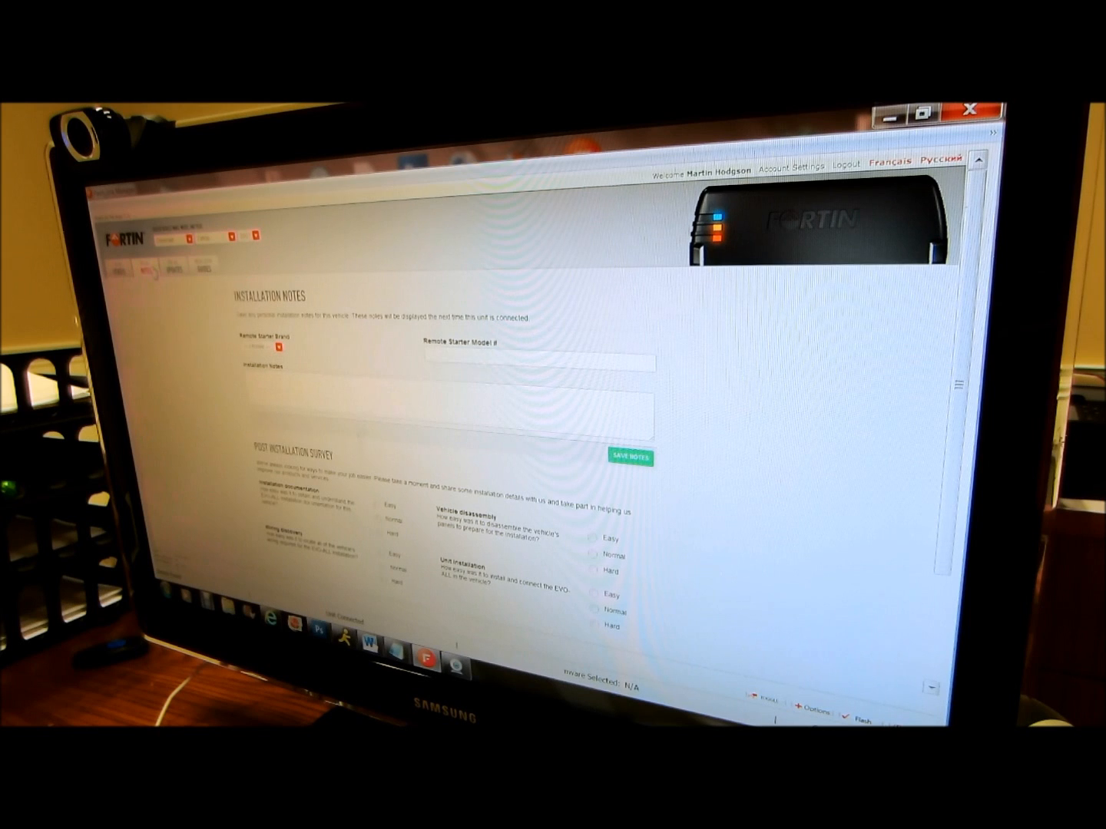
{"action": "left_click", "coordinate": [273, 347]}
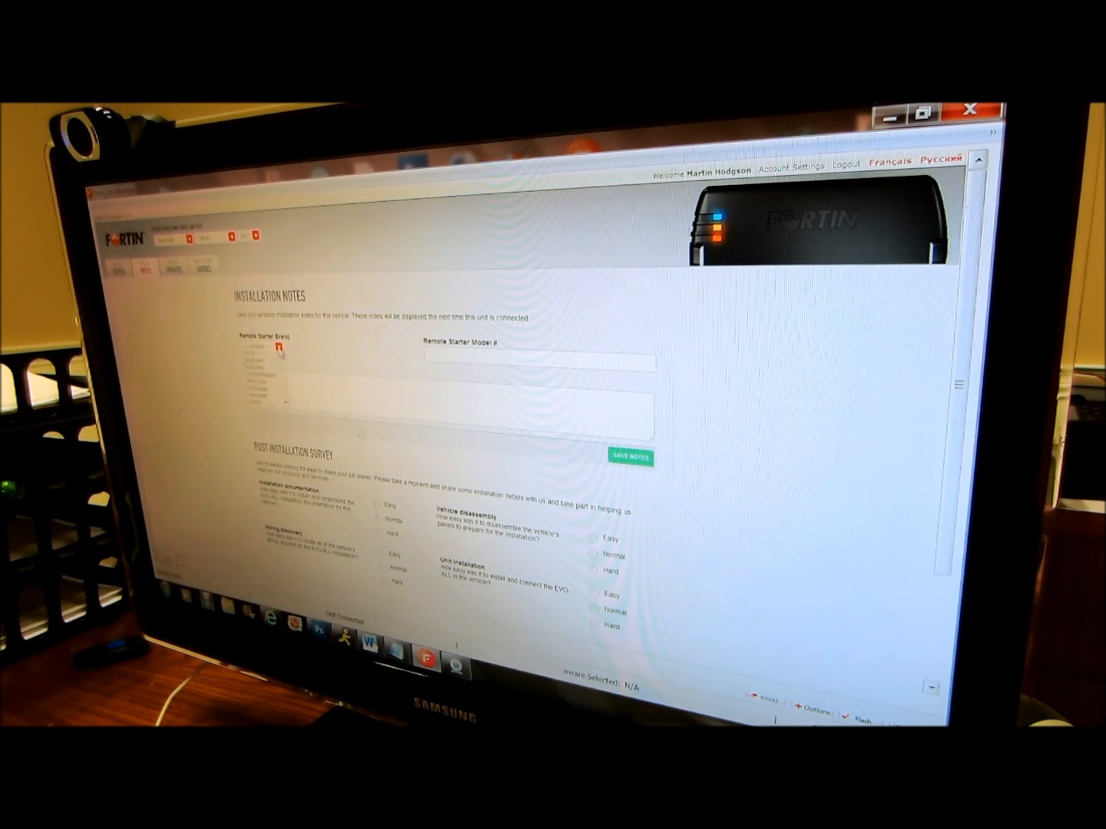
{"action": "left_click", "coordinate": [282, 348]}
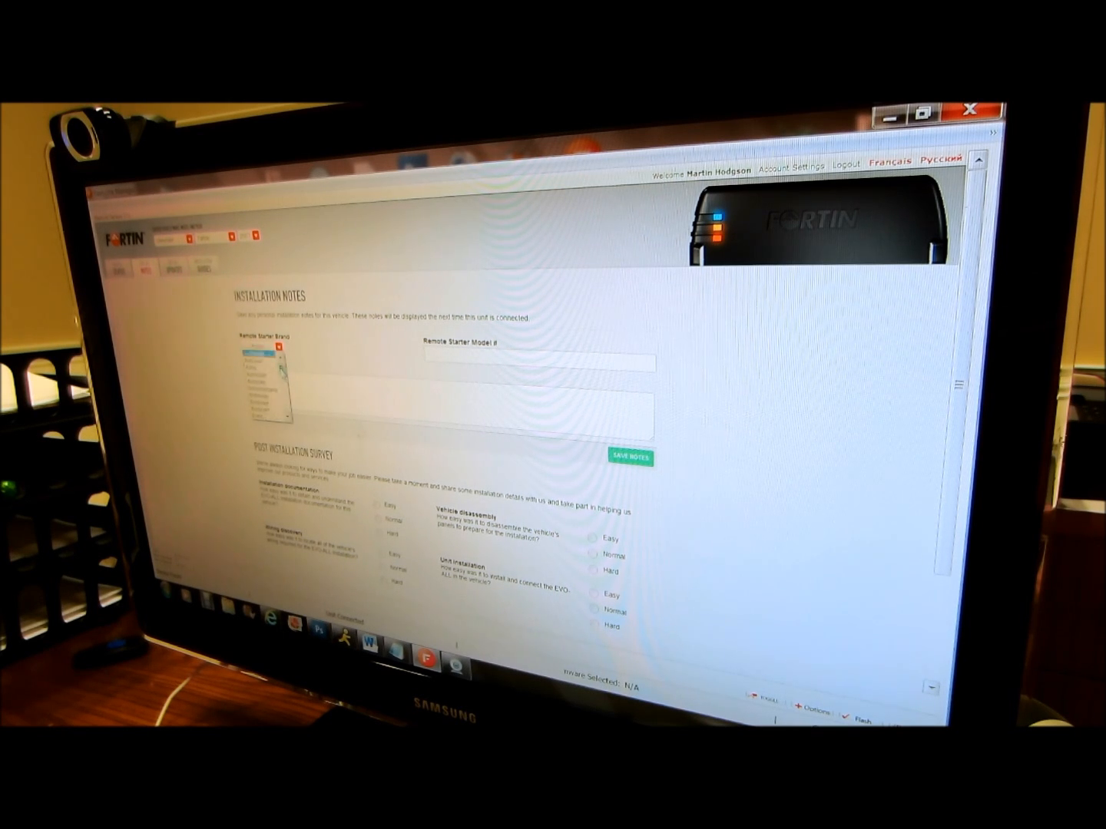
{"action": "left_click", "coordinate": [280, 349]}
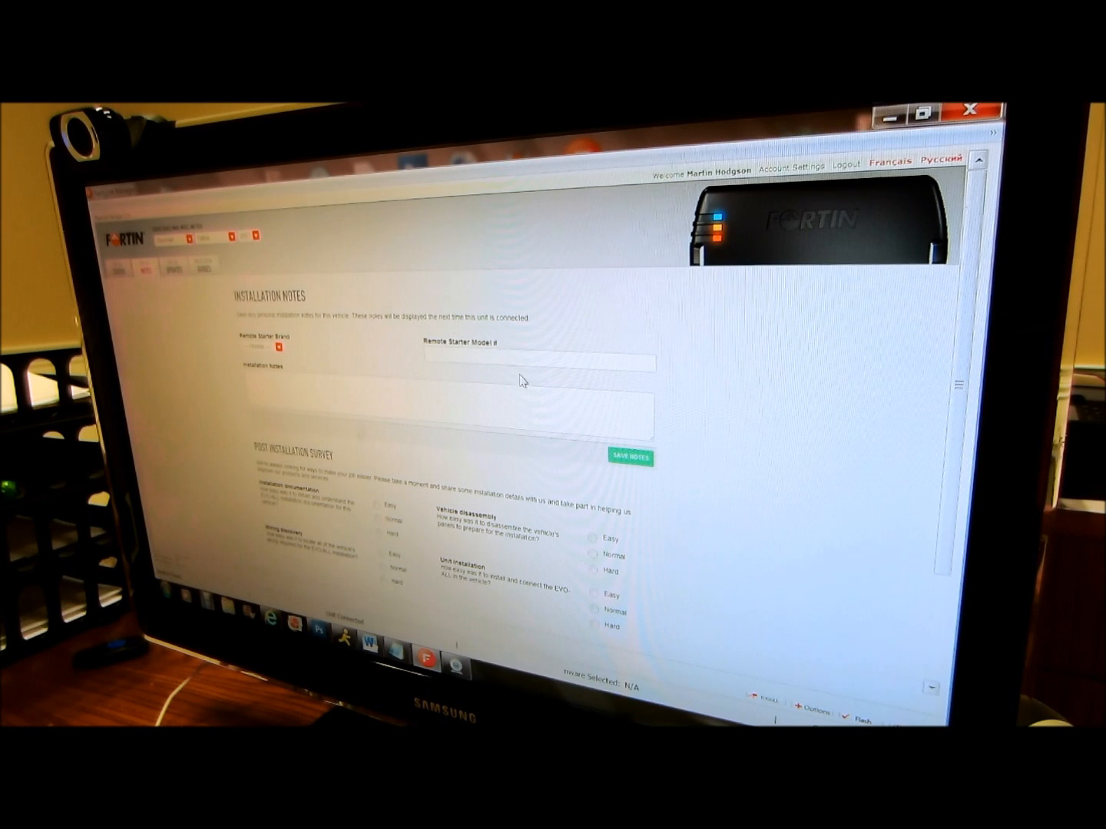
{"action": "scroll", "scroll_direction": "down", "scroll_amount": 3}
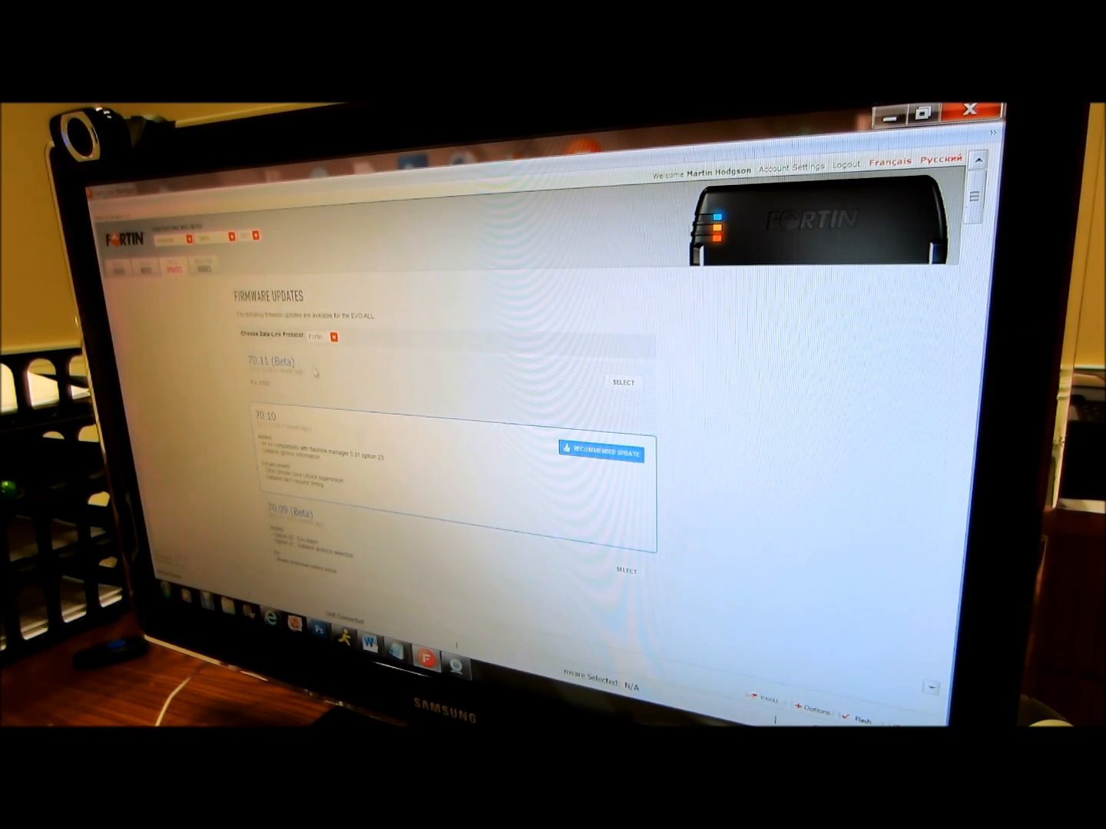
{"action": "mouse_move", "coordinate": [526, 451]}
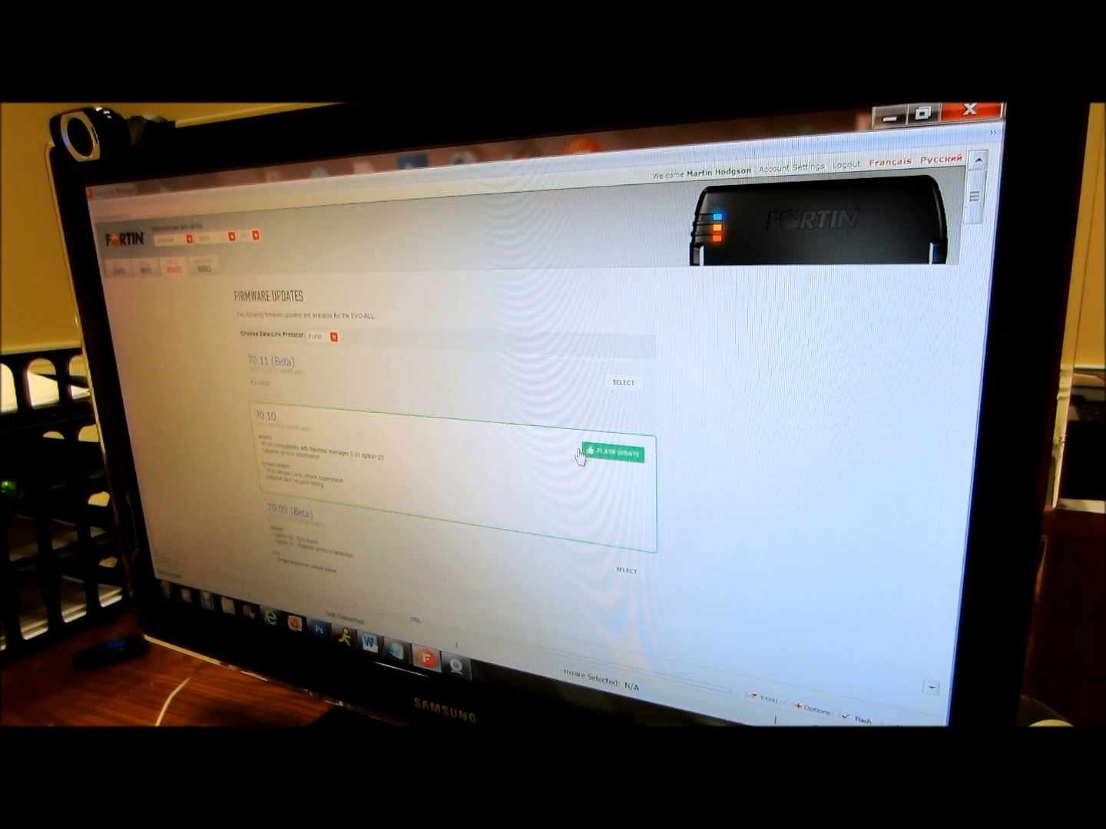
- Flash the EVO-ALL with recommended firmware version 70.10
{"action": "left_click", "coordinate": [612, 453]}
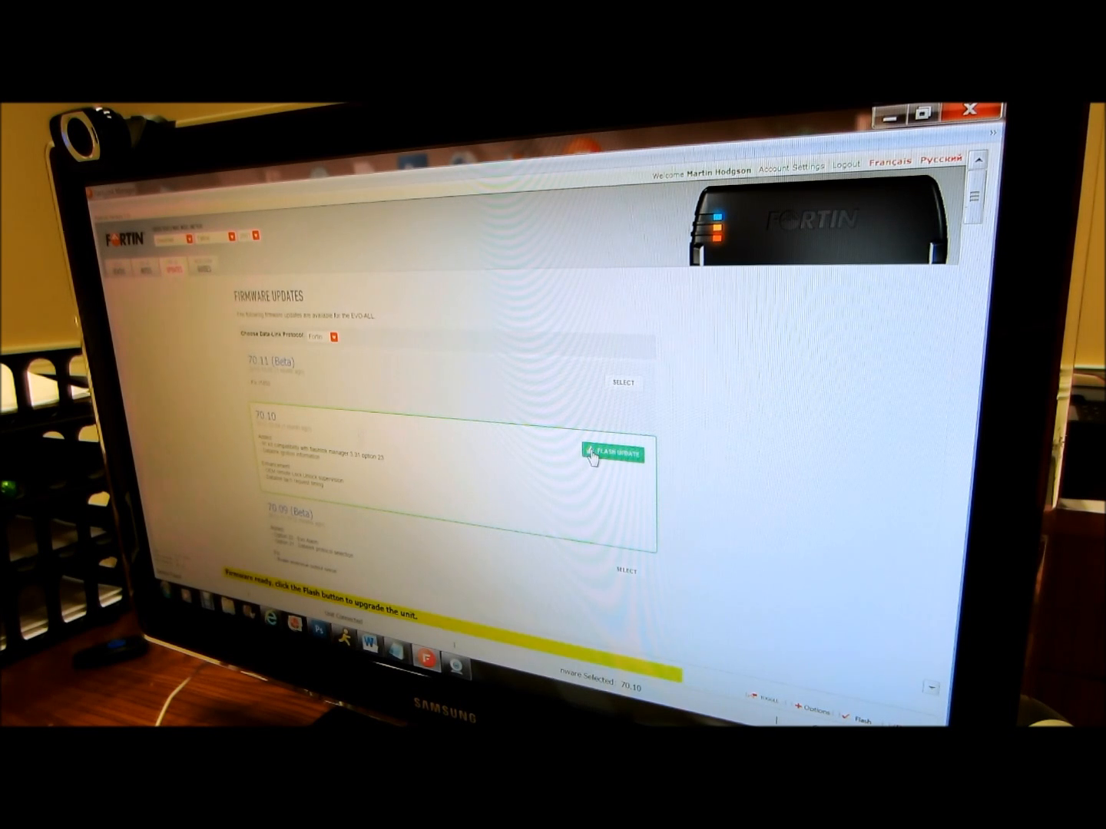
{"action": "mouse_move", "coordinate": [603, 497]}
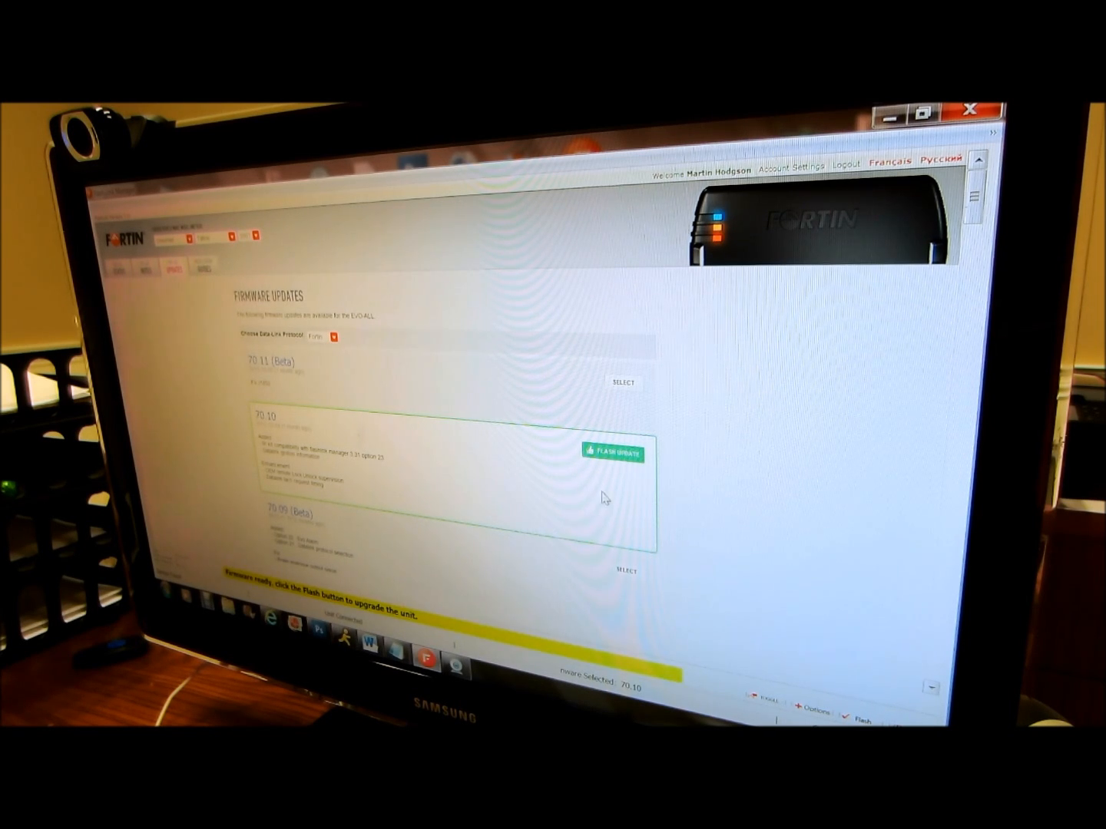
{"action": "left_click", "coordinate": [613, 452]}
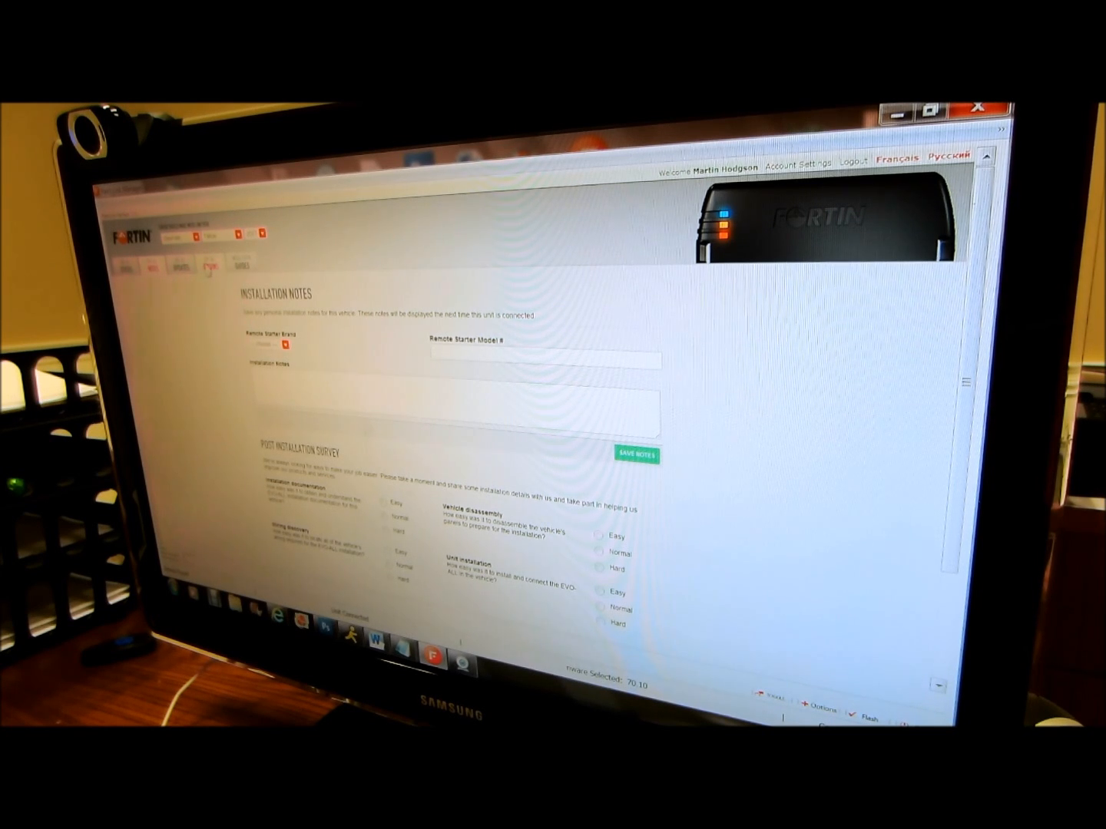
- Show the EVO-ALL Options list of numbered module functions
{"action": "left_click", "coordinate": [209, 264]}
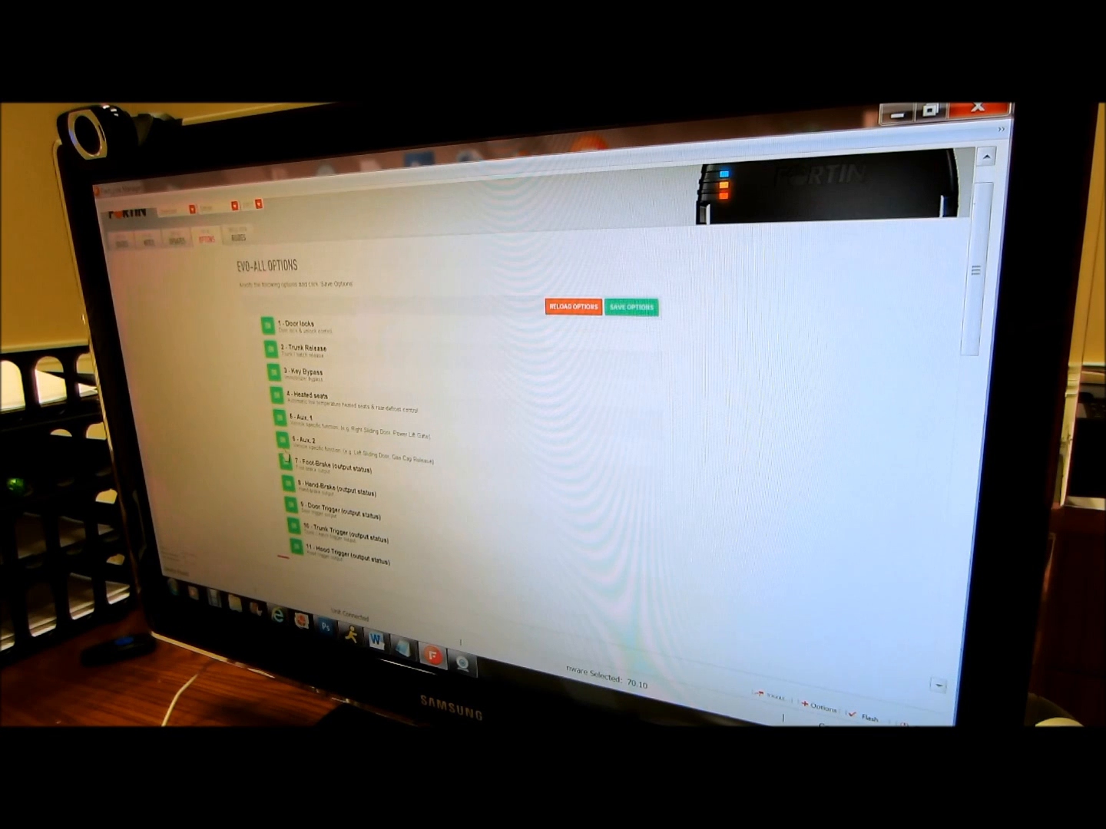
- Toggle Door locks off and back on, then switch Aux 2 off
{"action": "scroll", "scroll_direction": "down", "scroll_amount": 3}
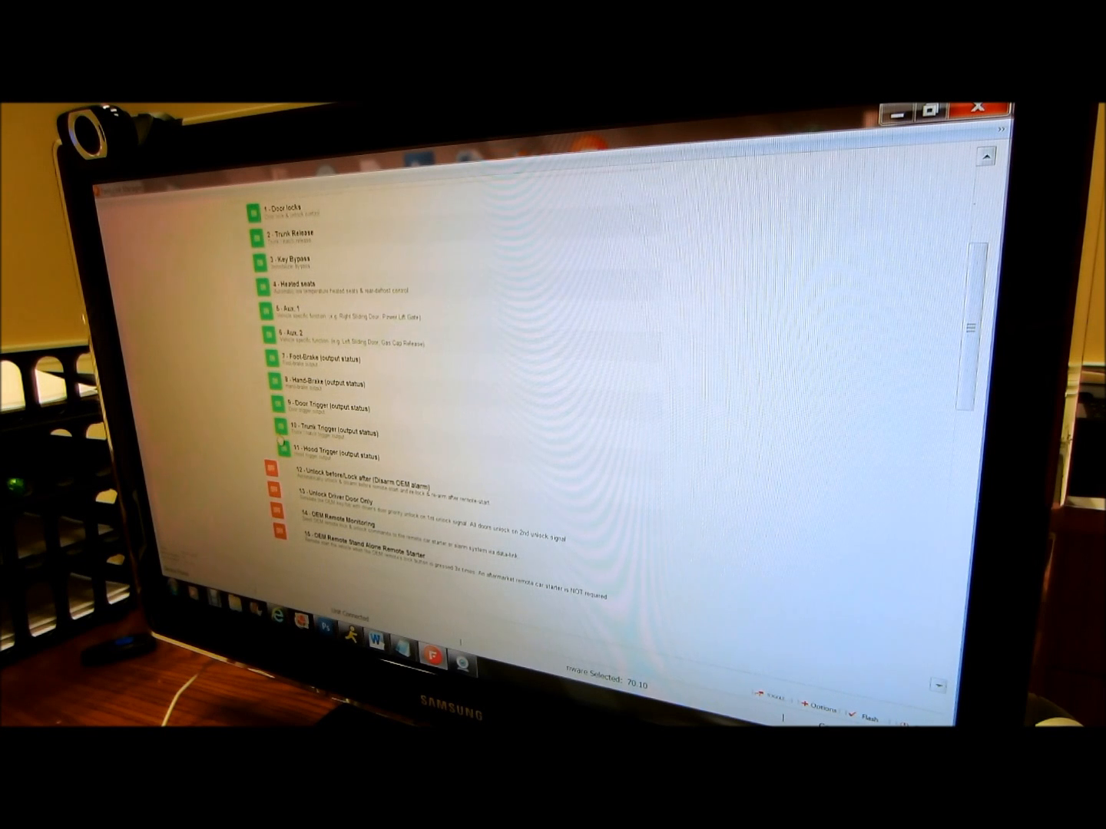
{"action": "scroll", "scroll_direction": "down", "scroll_amount": 3}
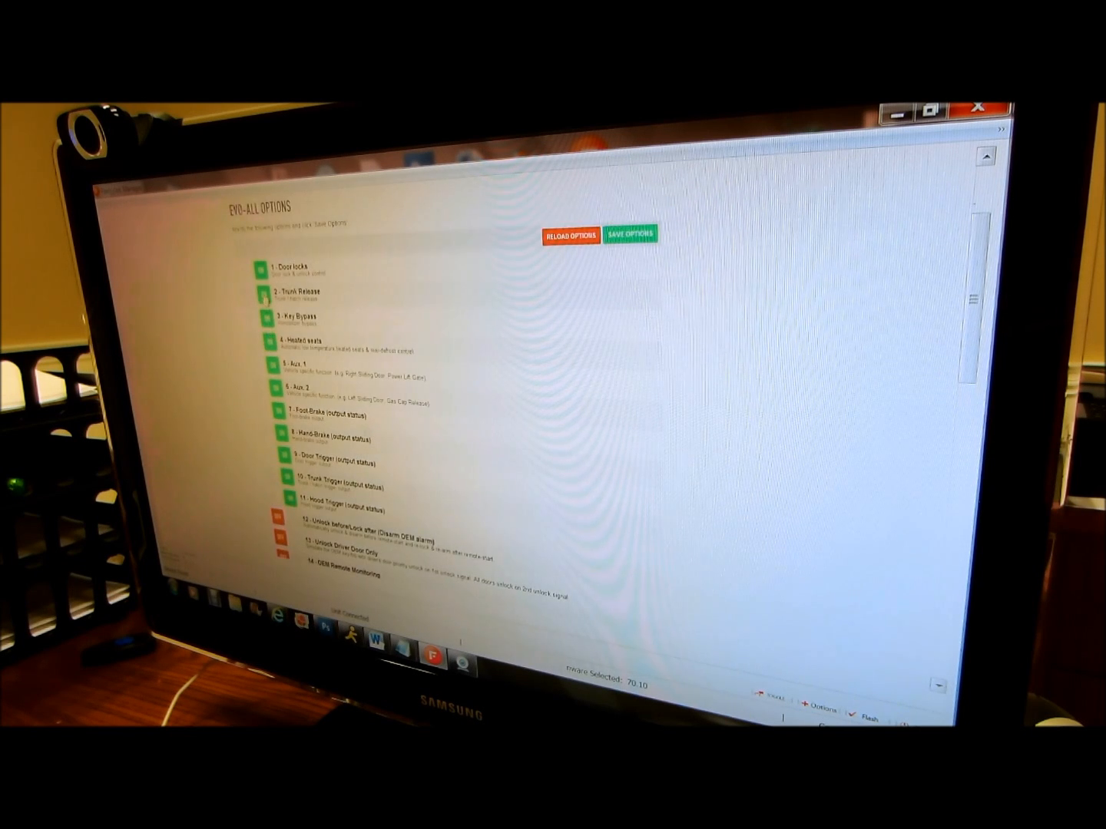
{"action": "left_click", "coordinate": [273, 271]}
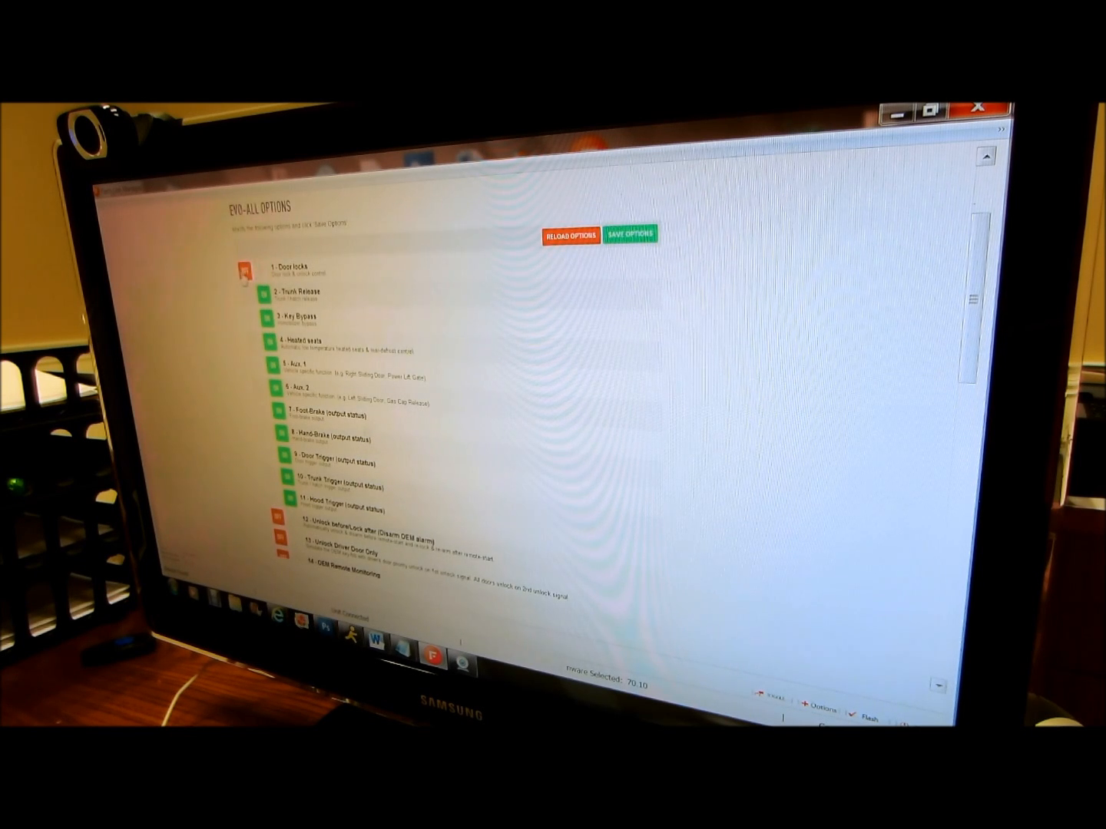
{"action": "left_click", "coordinate": [244, 268]}
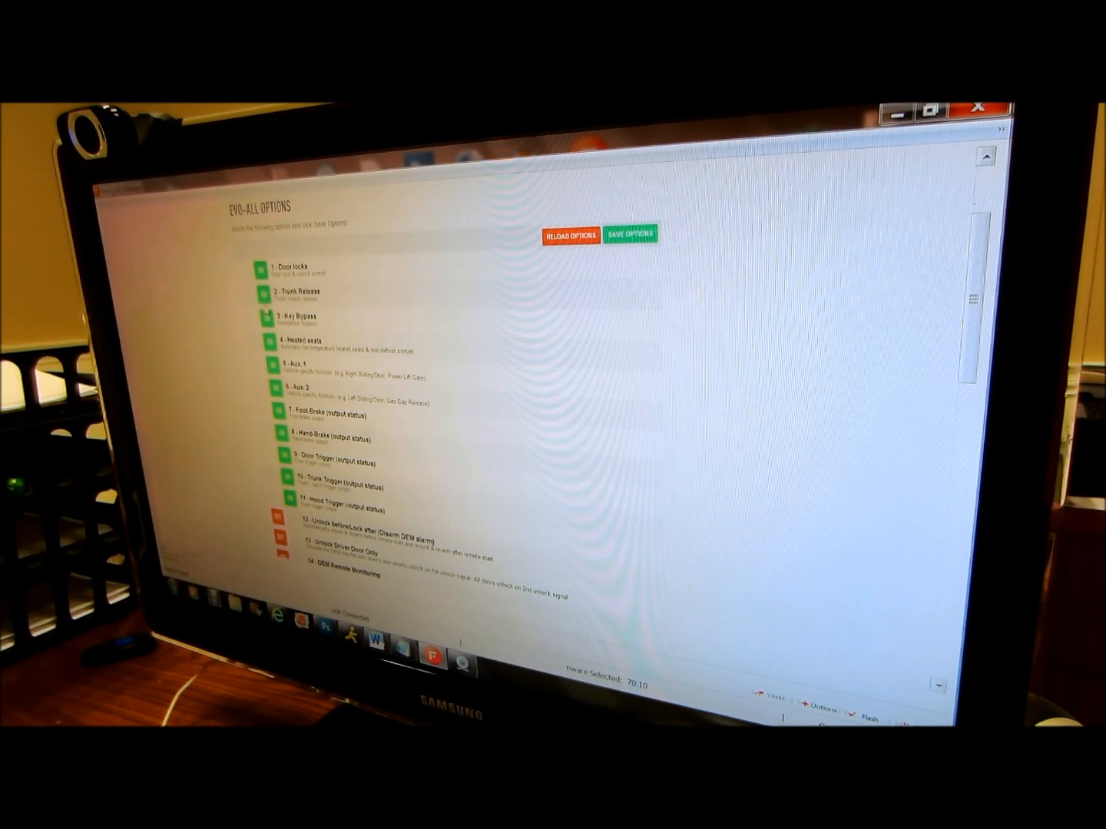
{"action": "left_click", "coordinate": [273, 315]}
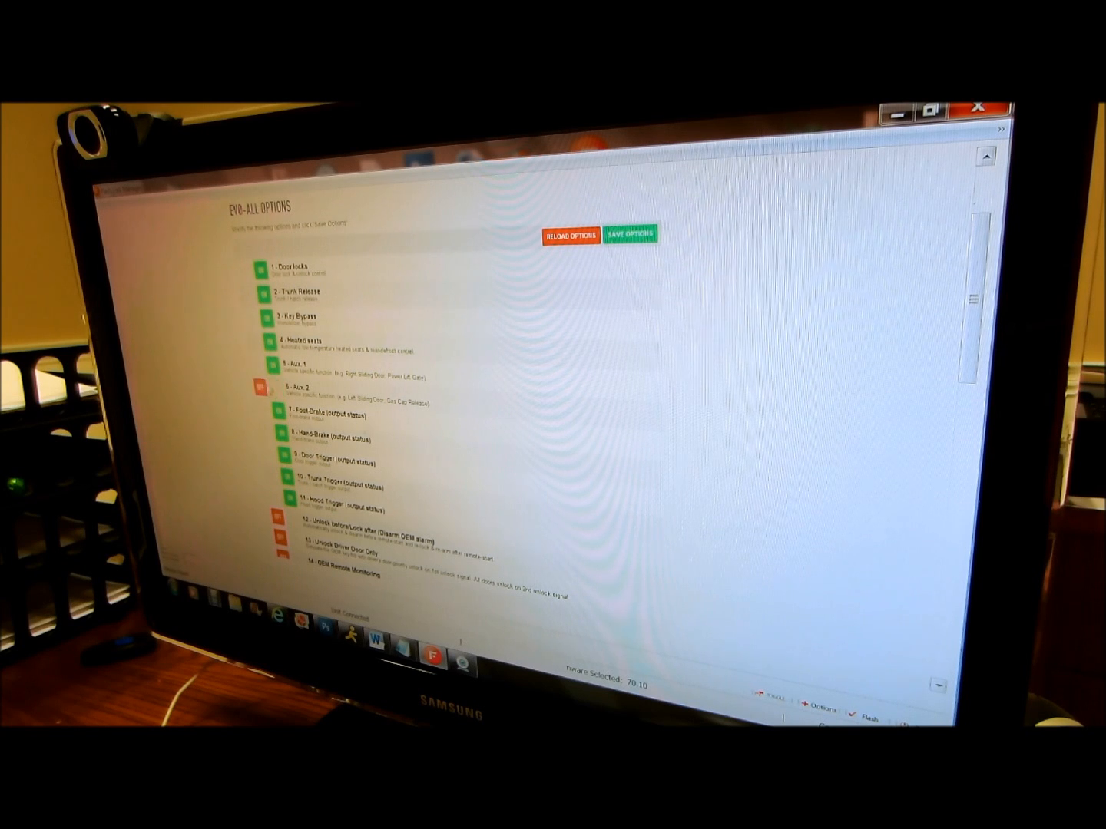
- Save the options to the EVO-ALL module
{"action": "scroll", "scroll_direction": "down", "scroll_amount": 3}
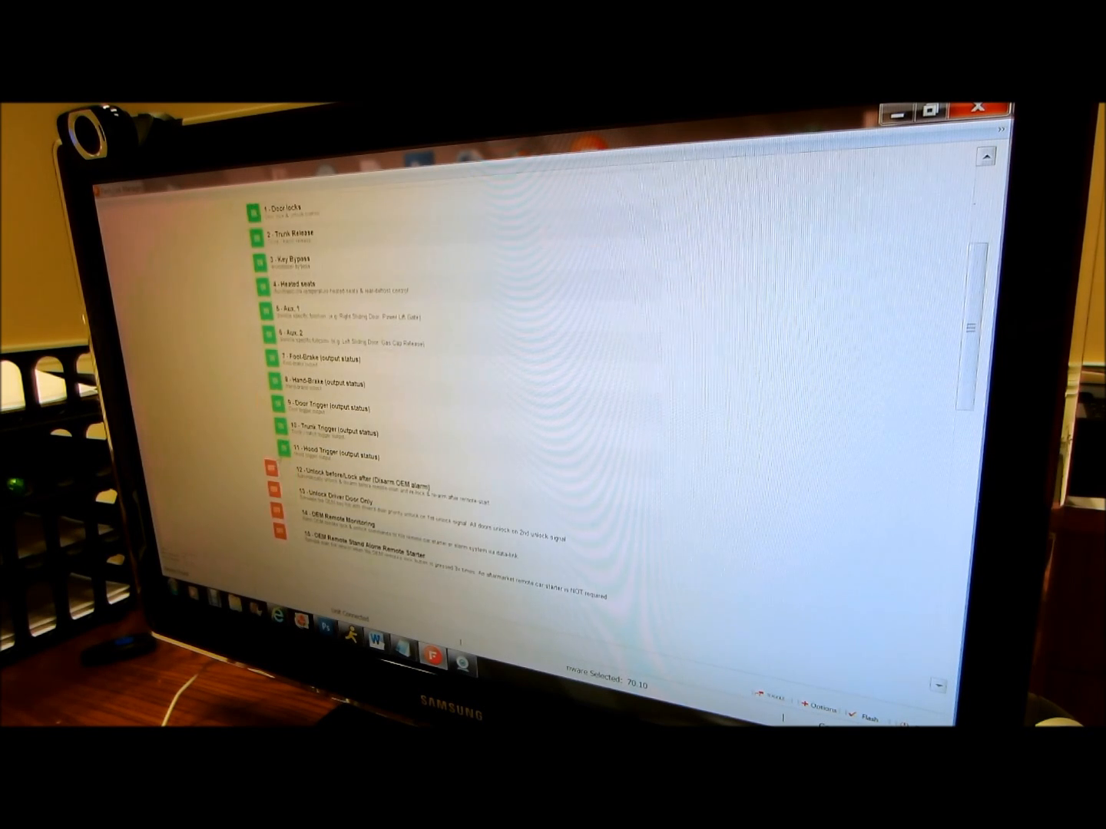
{"action": "scroll", "scroll_direction": "down", "scroll_amount": 3}
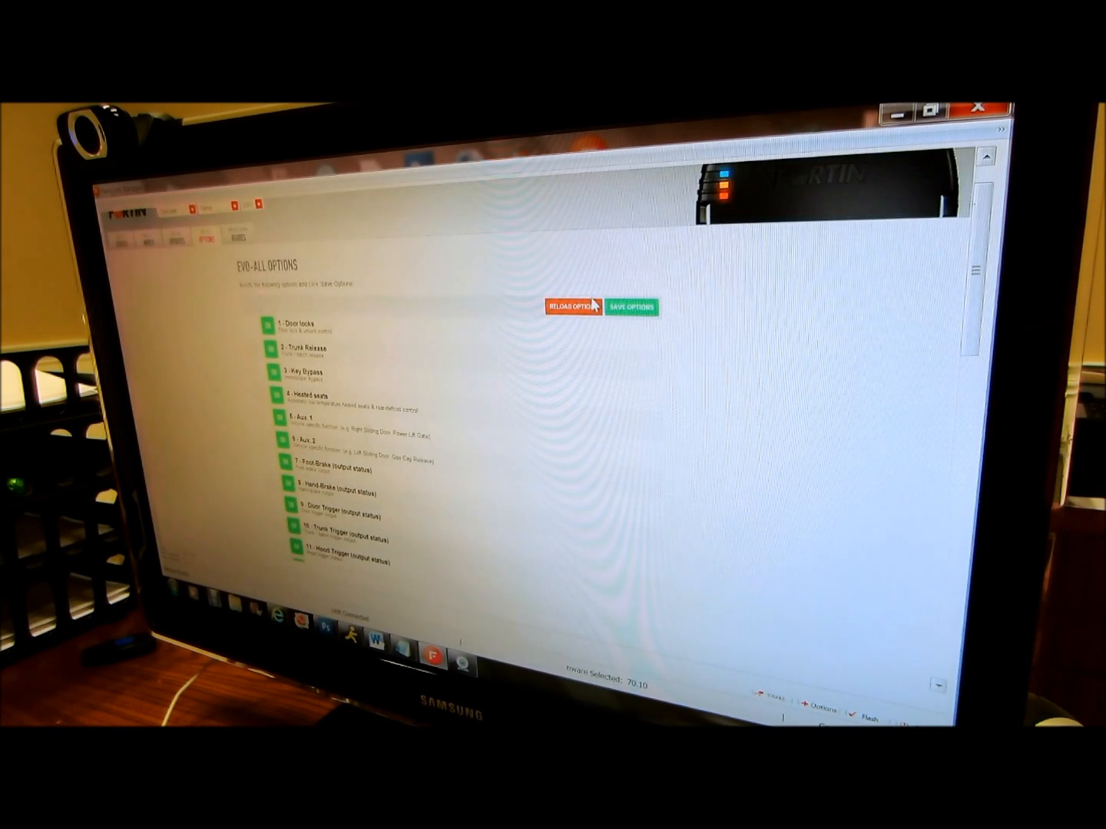
{"action": "left_click", "coordinate": [632, 306]}
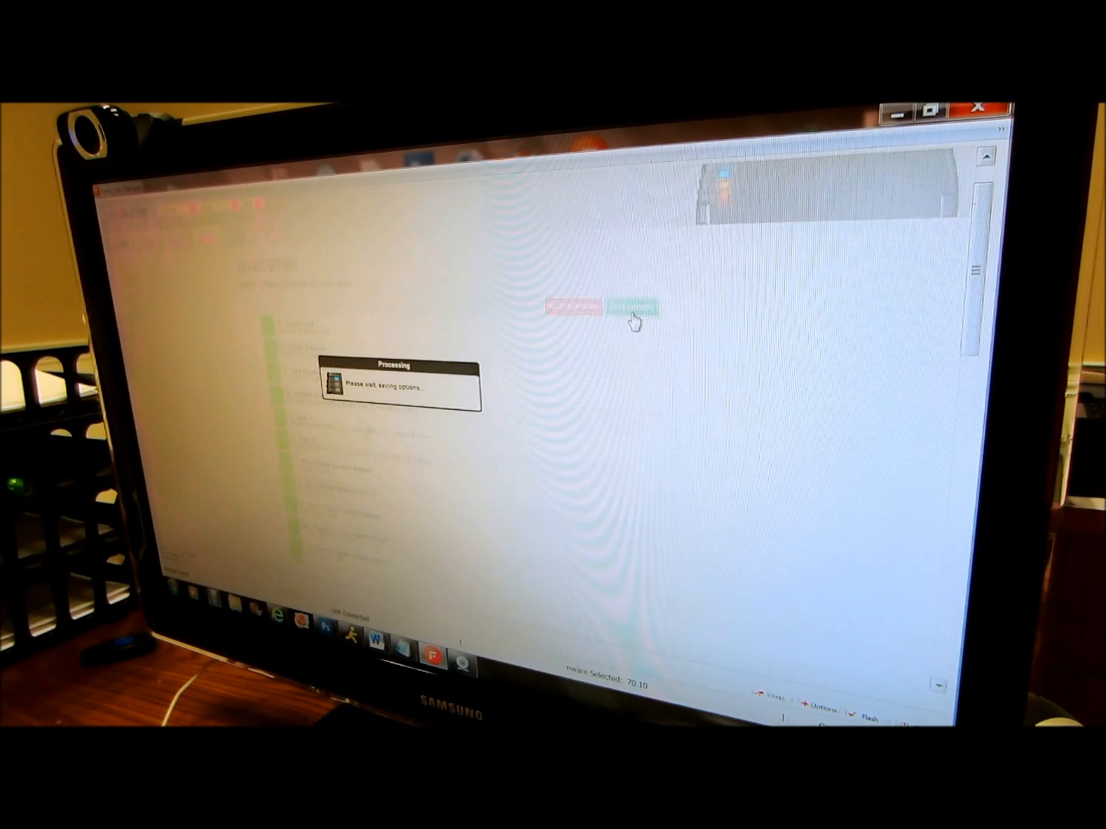
{"action": "left_click", "coordinate": [633, 307]}
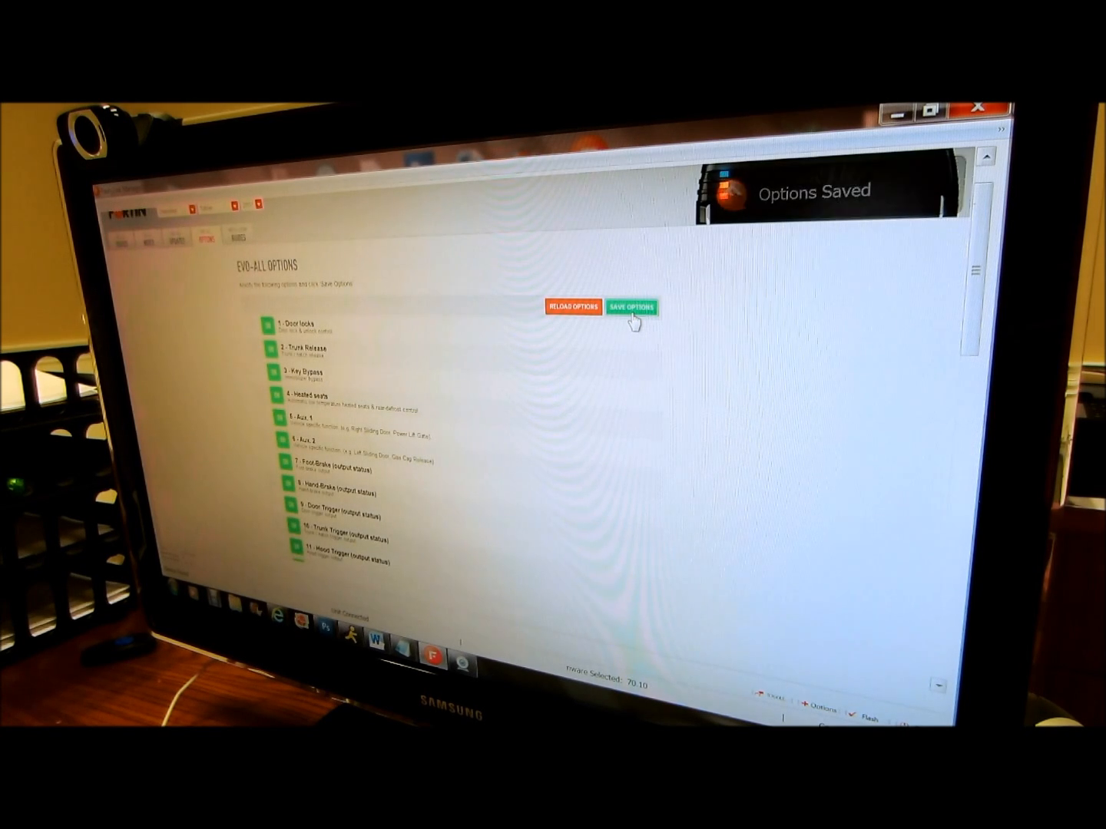